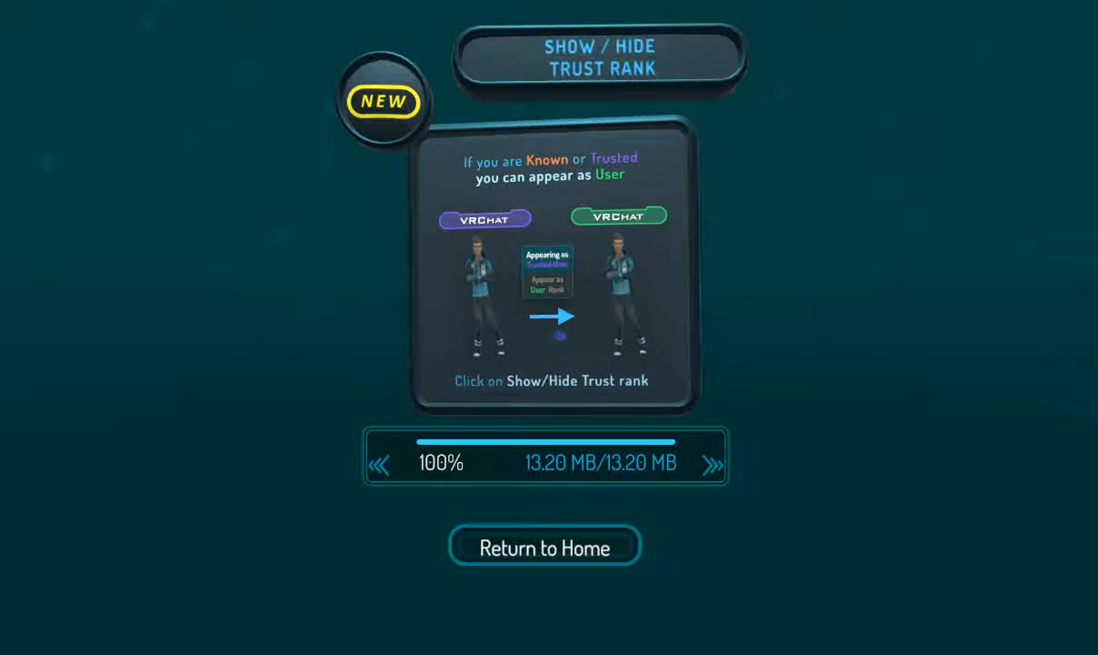
- Enter the freshly loaded Minecraft BIG Avatar World
left_click(546, 459)
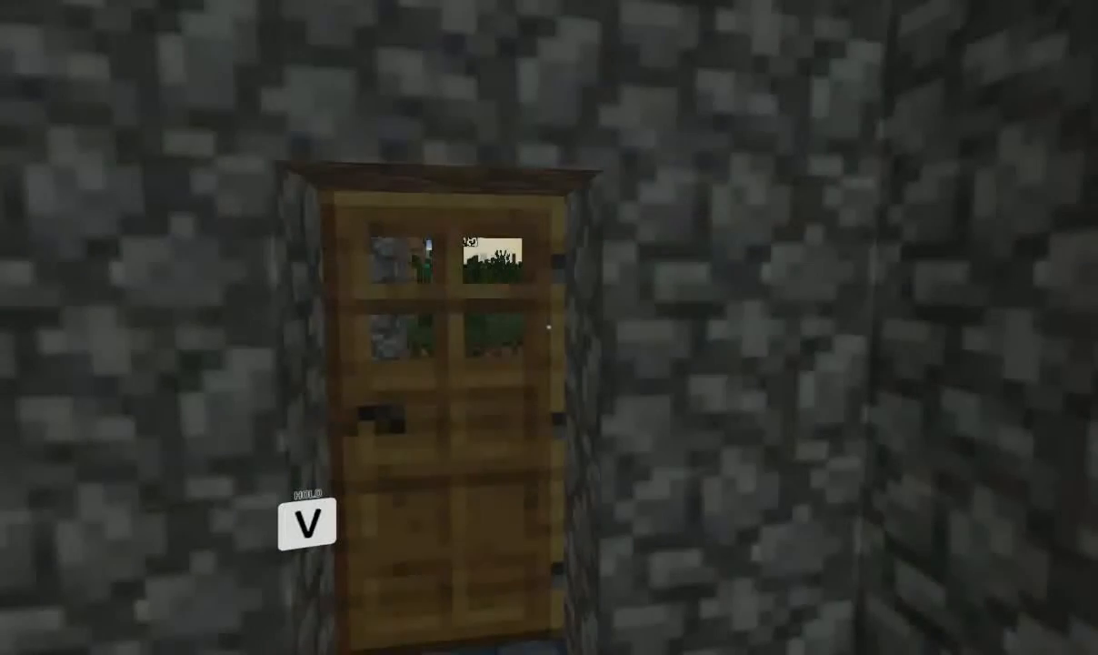
- Bring up the quick menu and dismiss it to keep exploring toward the grassland
key("v")
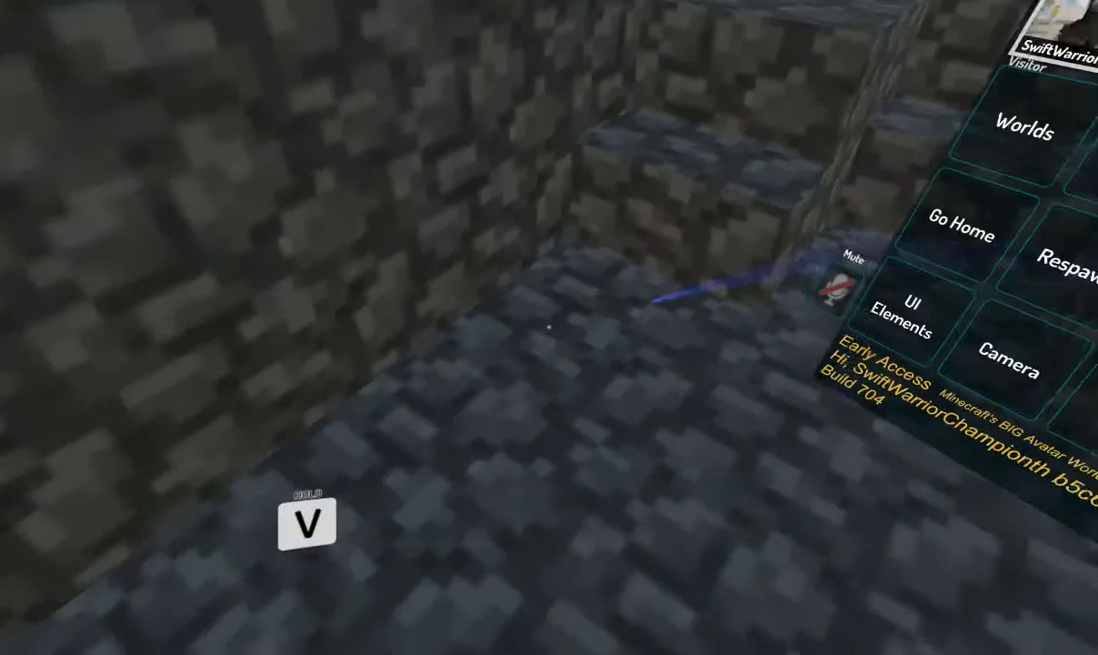
left_click(853, 282)
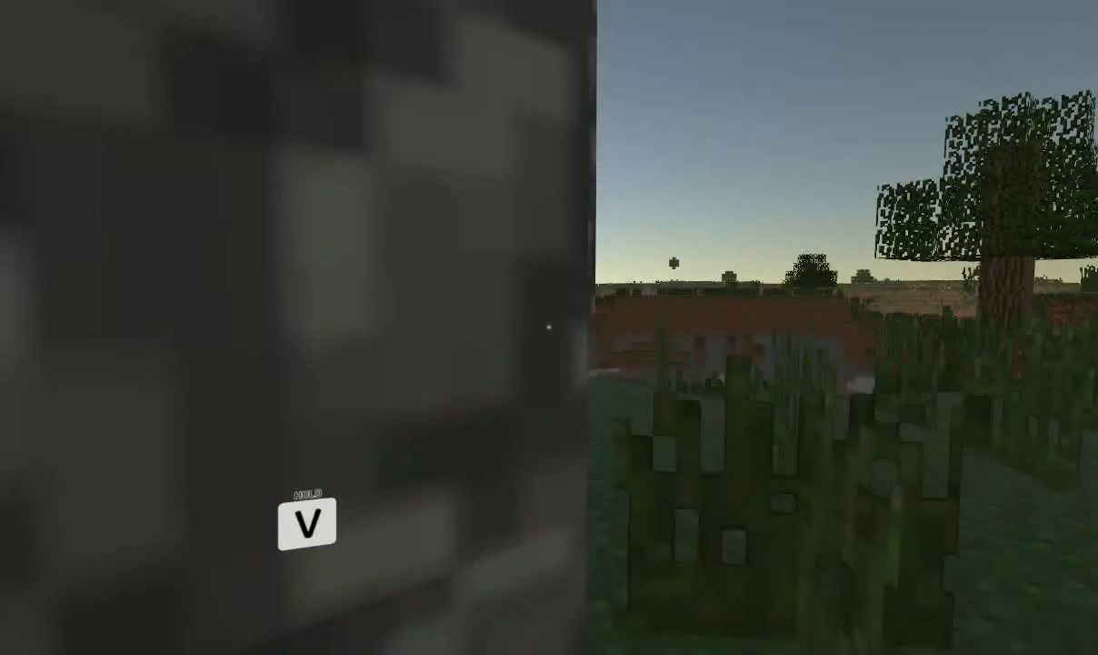
- Mute the microphone with the V key
key("v")
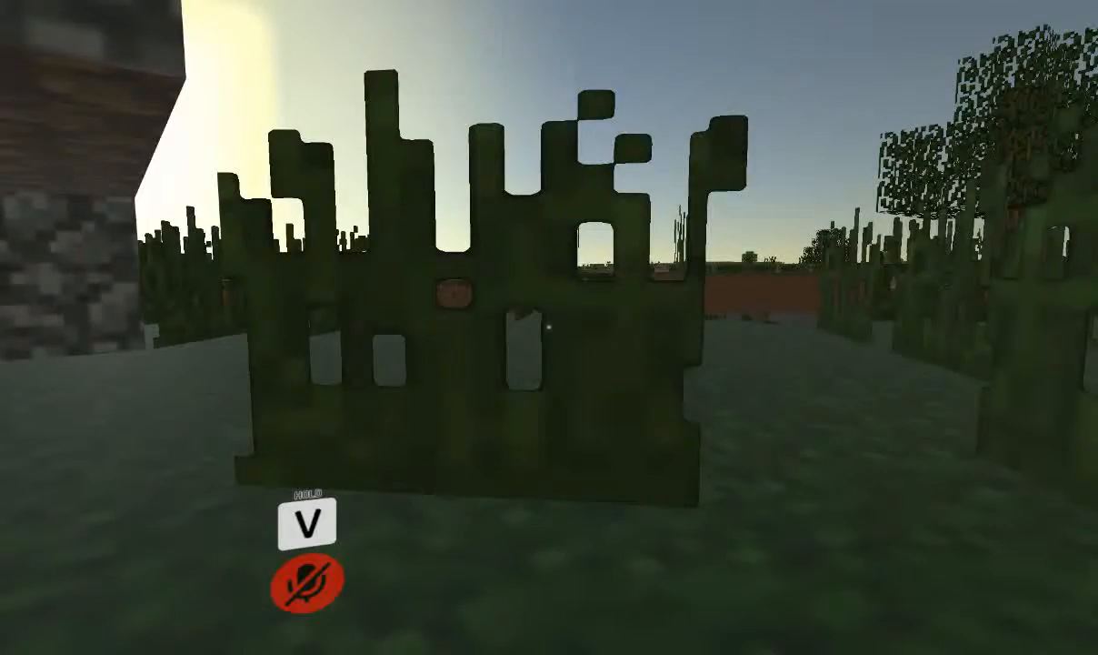
mouse_move(549, 328)
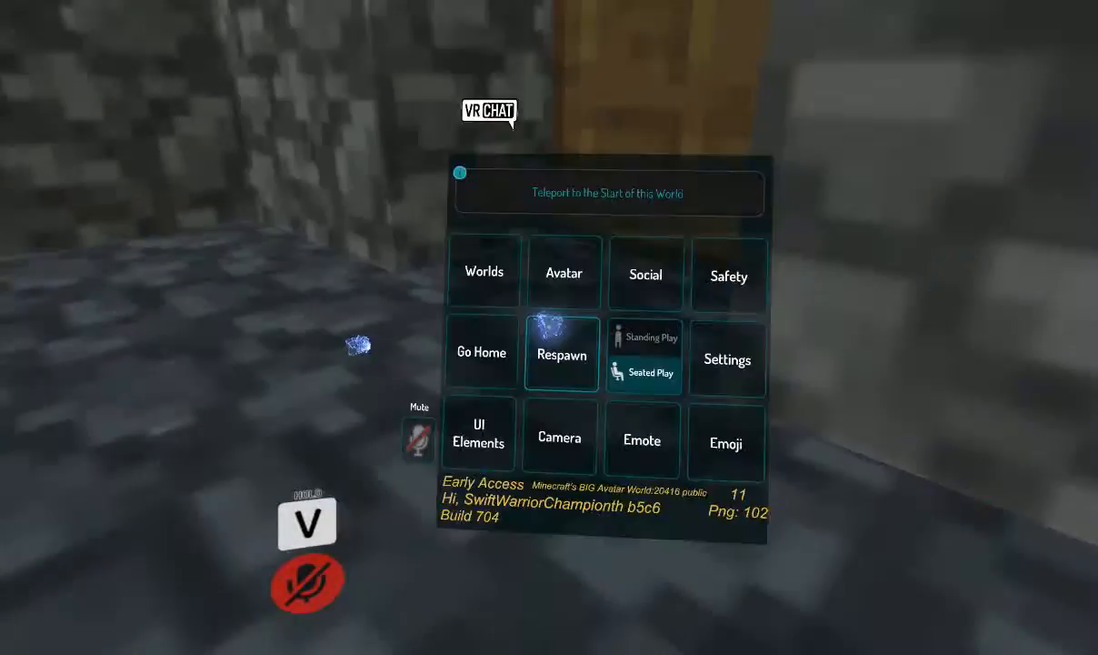
- Show the Social overview listing room users, the pending friend request and online friends
left_click(562, 273)
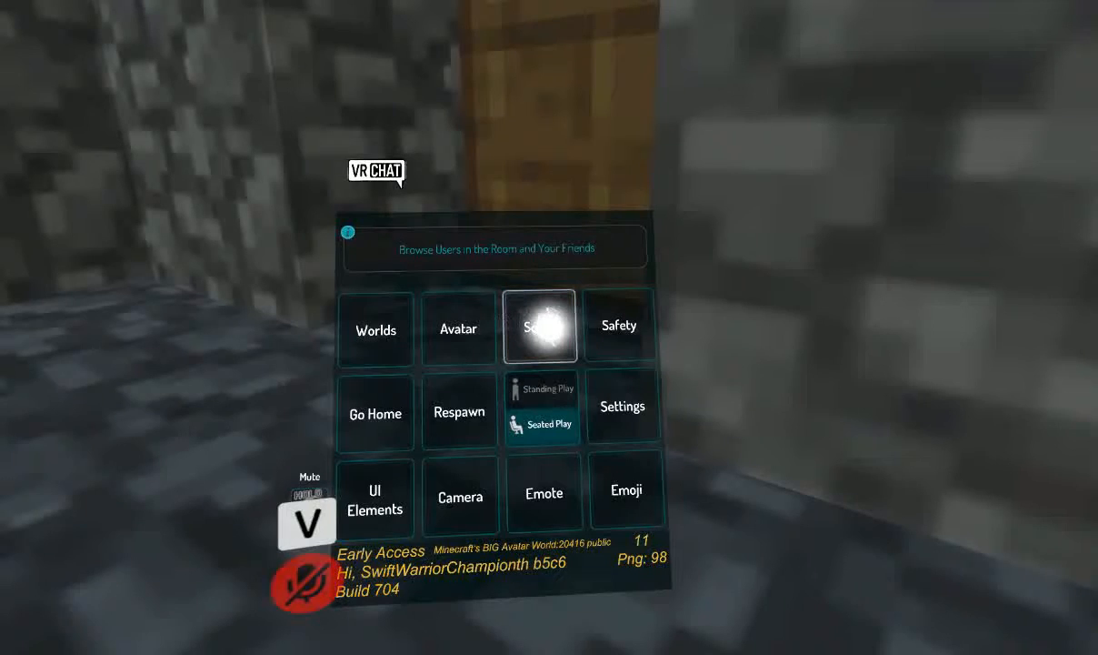
left_click(538, 325)
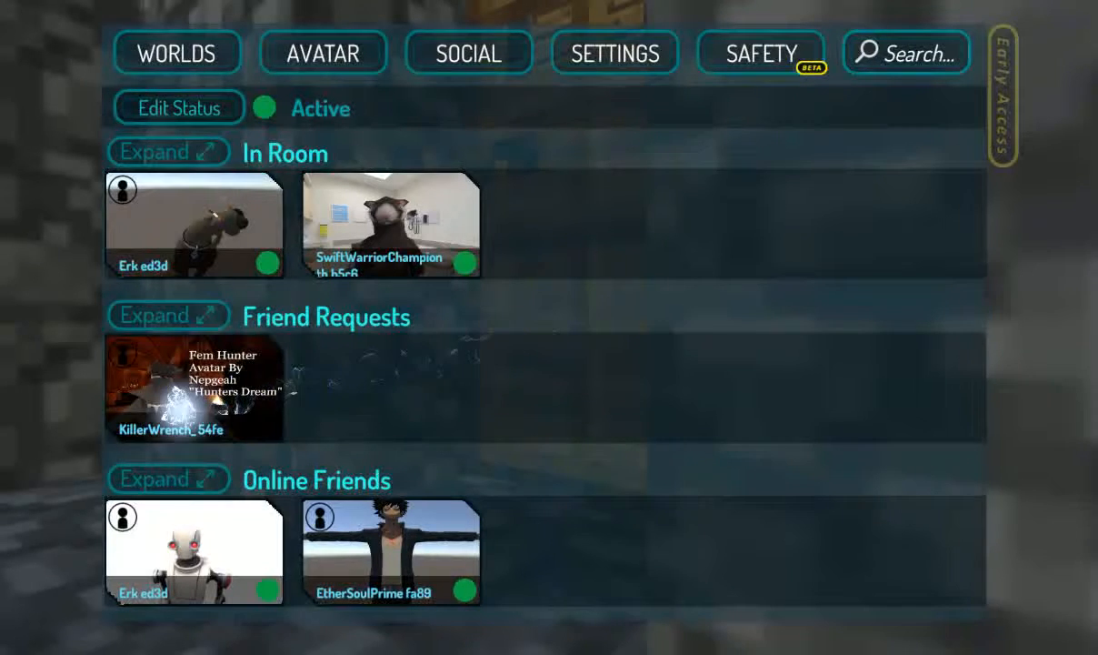
left_click(195, 389)
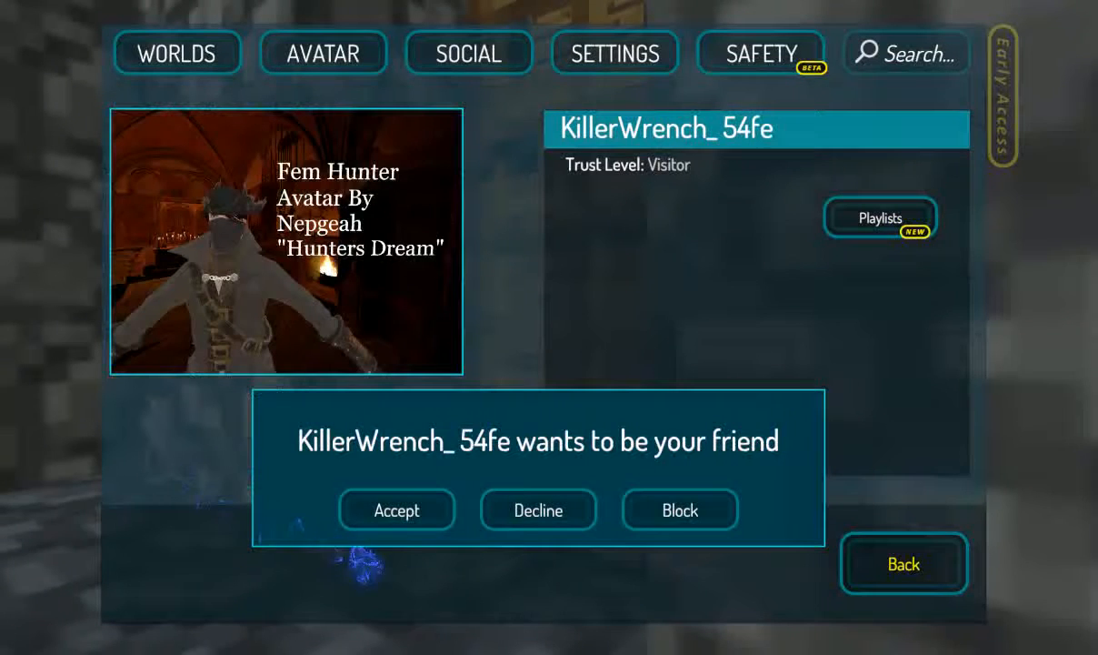
left_click(396, 509)
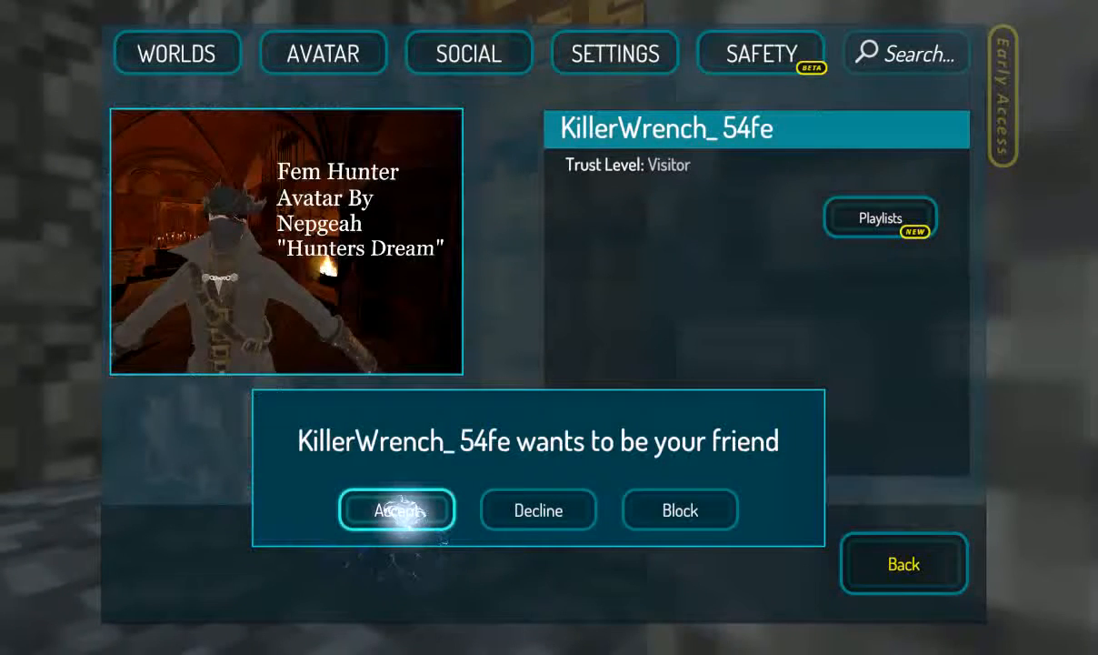
left_click(396, 509)
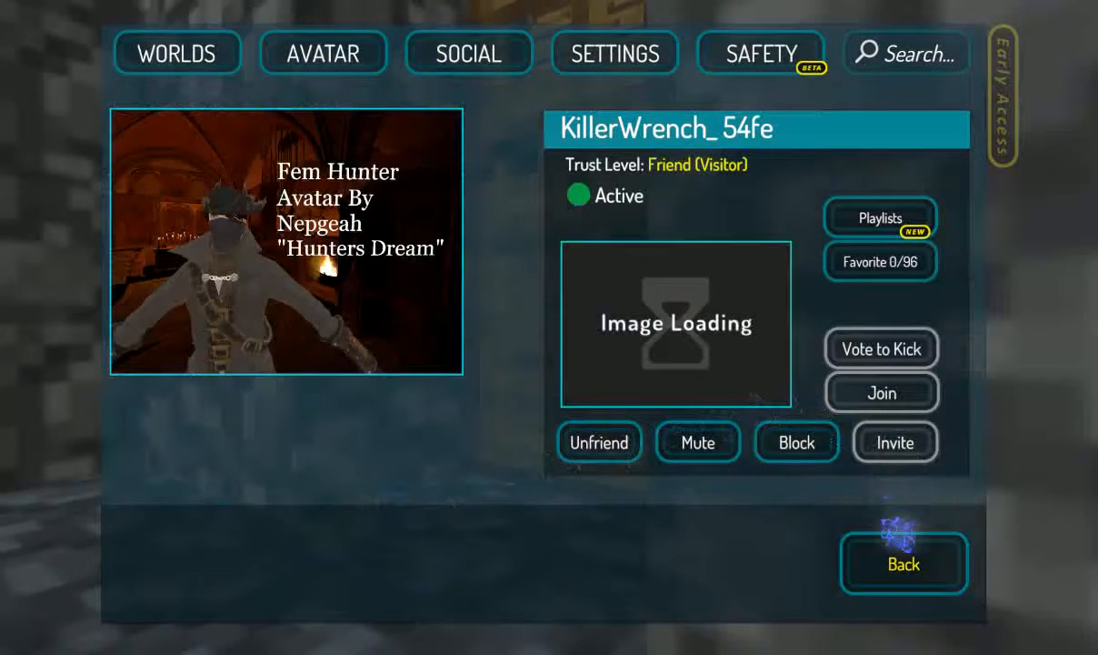
left_click(902, 564)
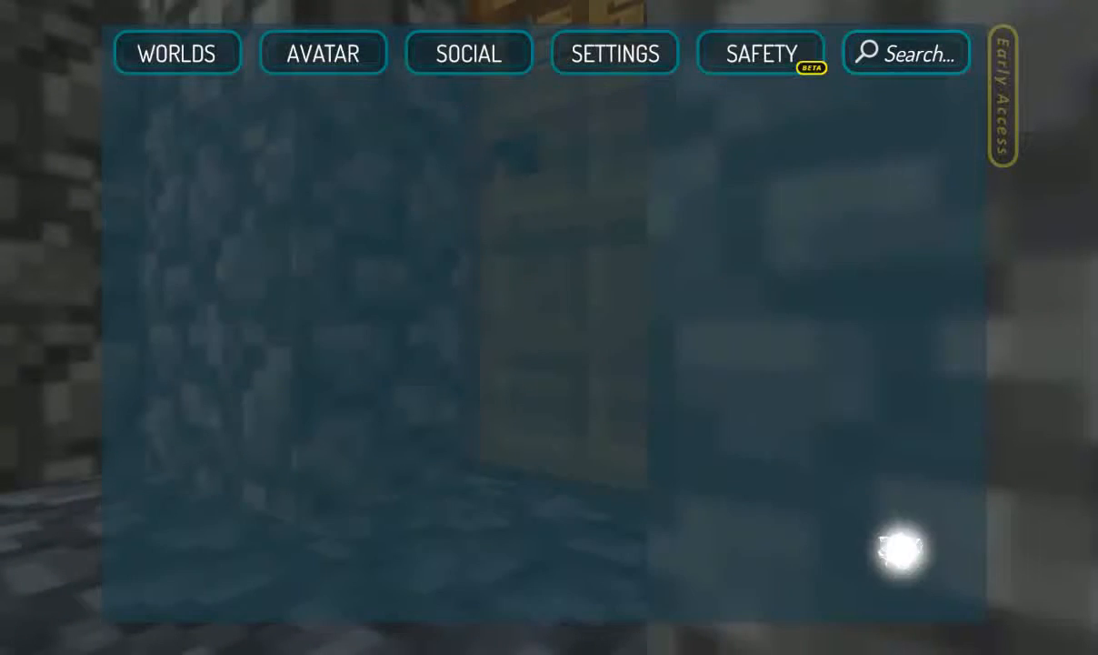
left_click(469, 52)
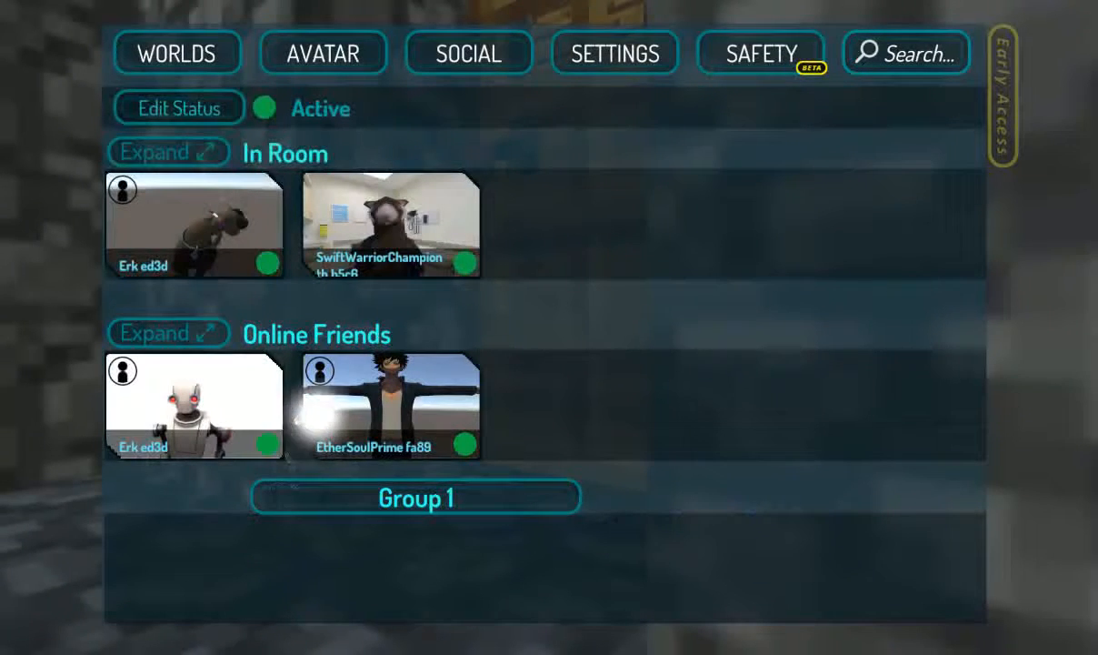
left_click(389, 405)
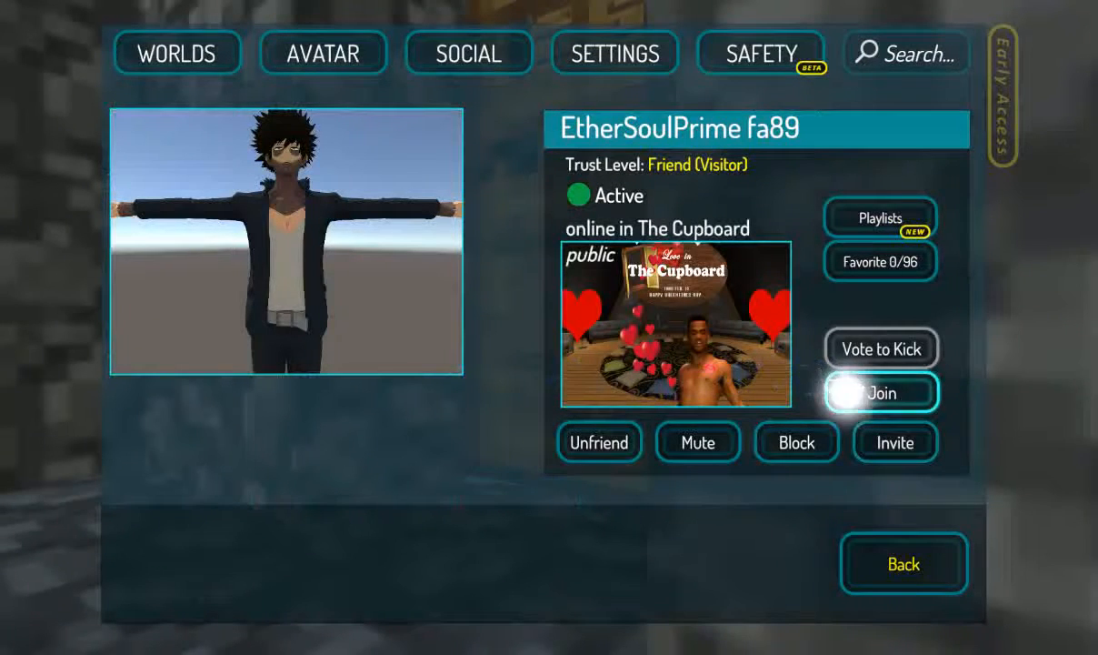
left_click(880, 393)
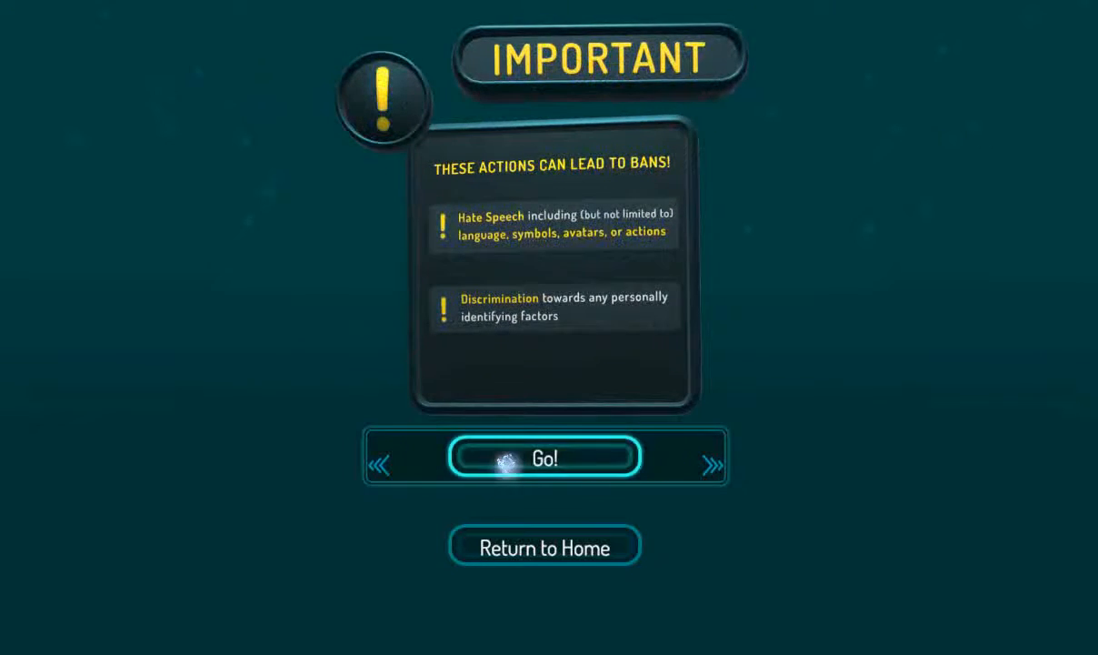
- Dismiss the rules warning with Go! and enter The Cupboard
left_click(545, 458)
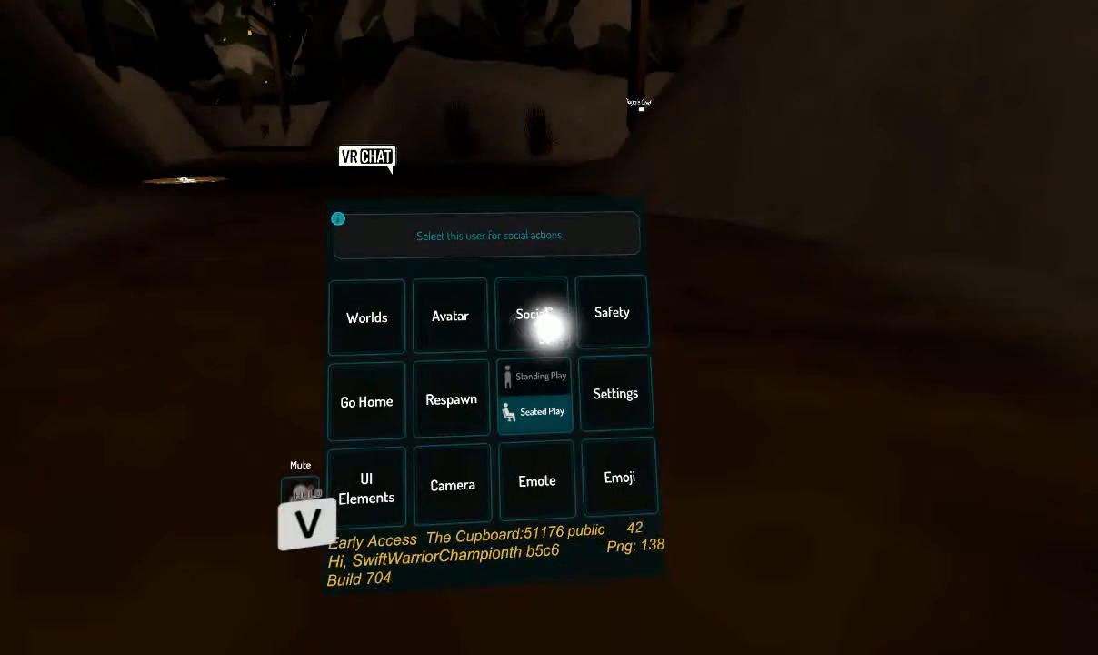
- Show and refresh the Social overview of users in The Cupboard room
left_click(531, 313)
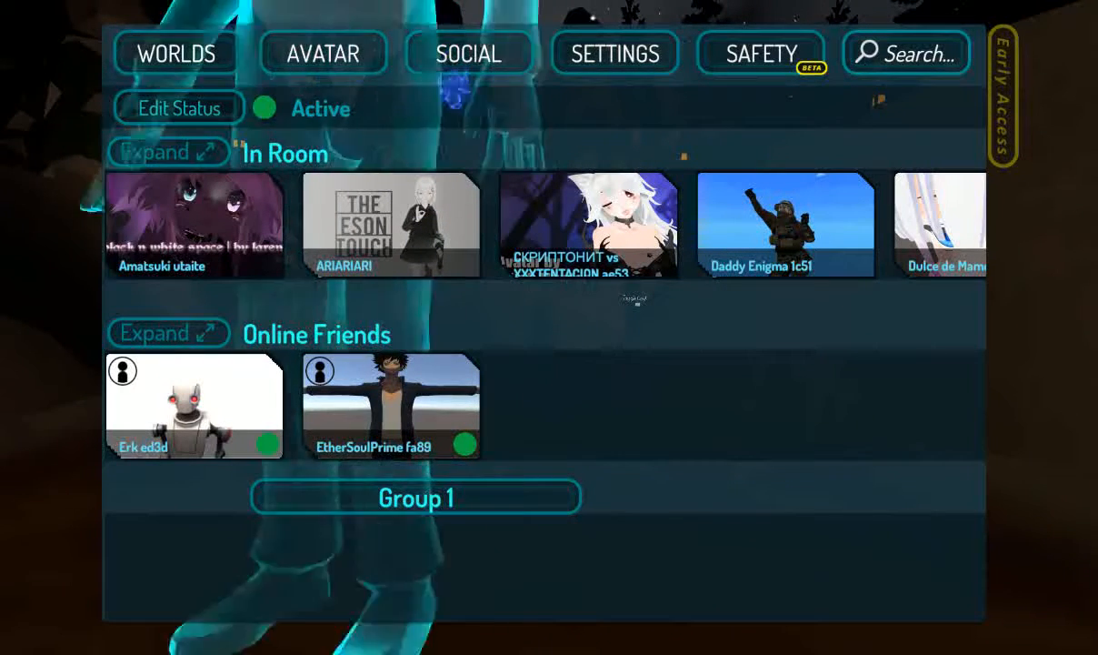
left_click(469, 53)
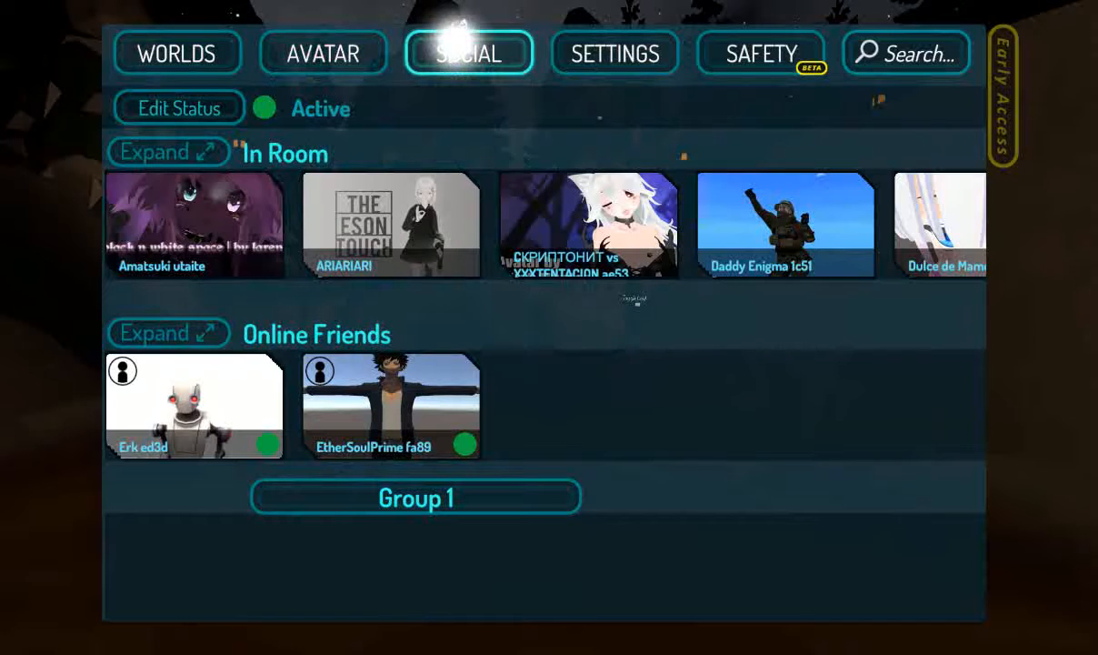